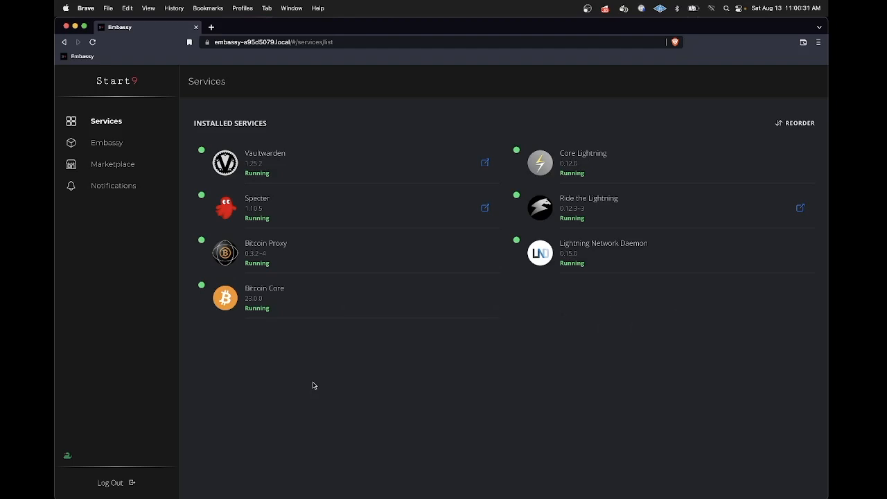
# - Install Gitea 1.16.9 from the Marketplace and view its service page
pyautogui.click(113, 164)
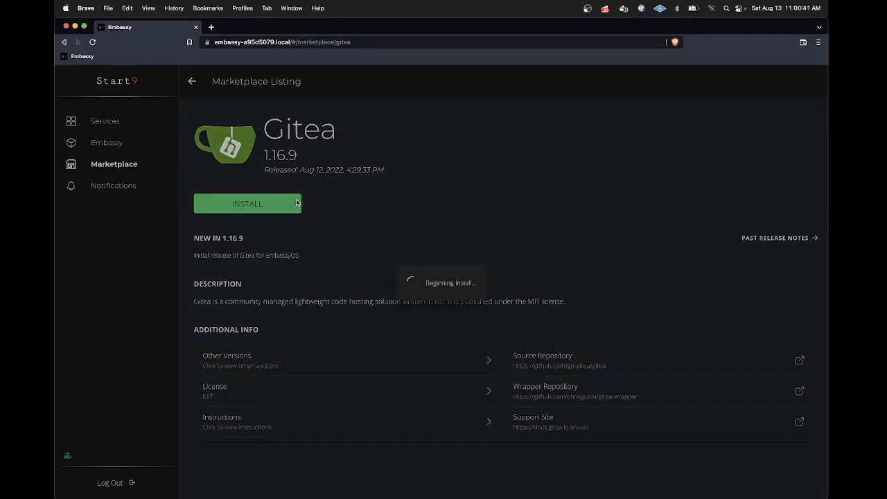
pyautogui.click(247, 203)
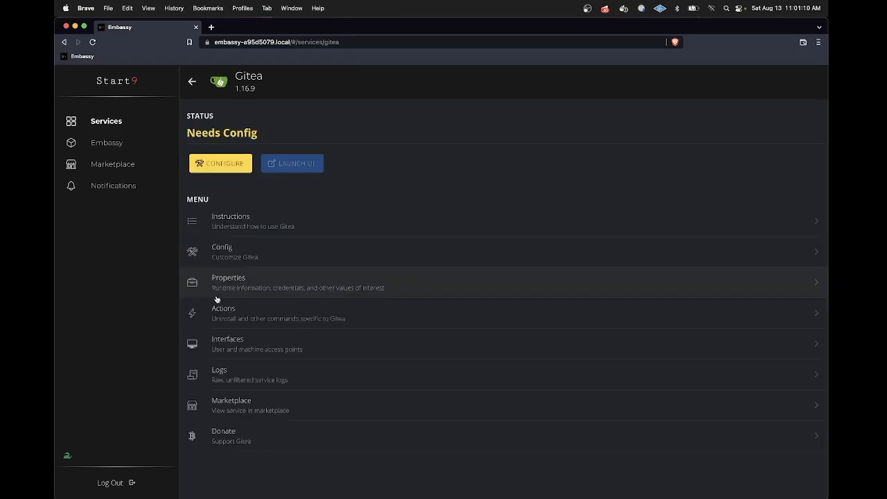
# - Bring up Gitea's configuration showing the Local Mode and Disable Registration defaults
pyautogui.click(221, 164)
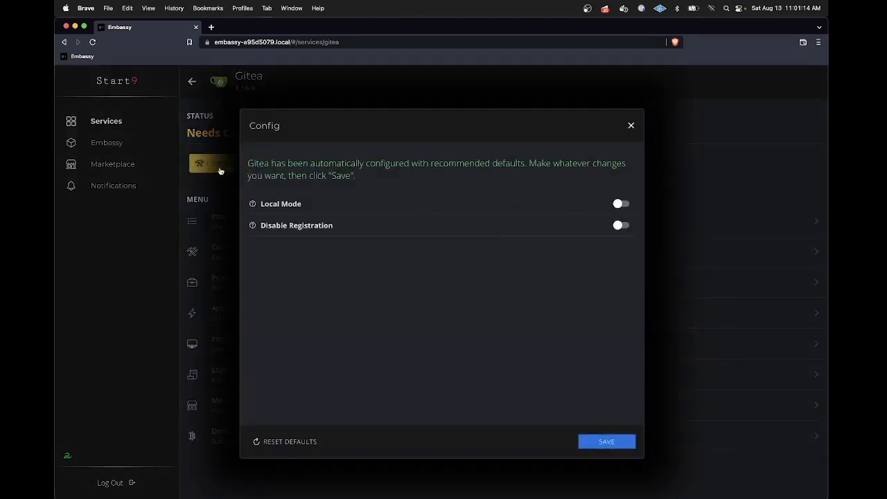
pyautogui.moveTo(590, 434)
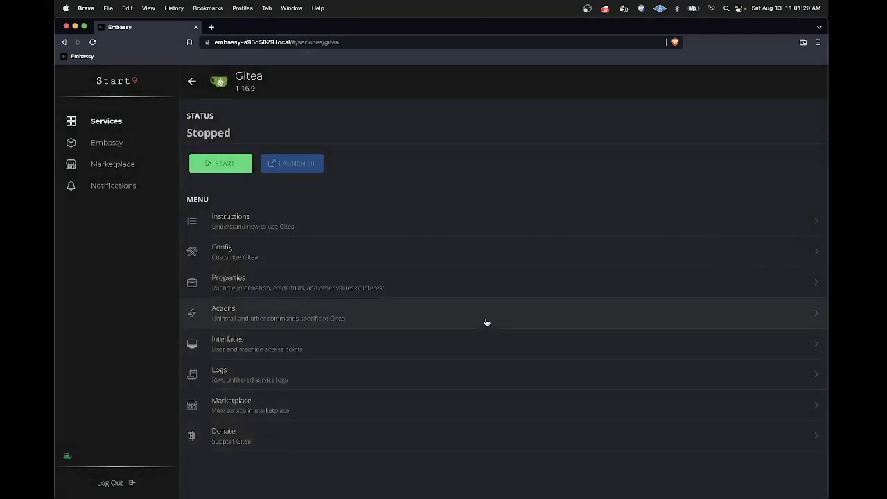
# - Start the Gitea service and launch its web interface in a new tab
pyautogui.click(220, 164)
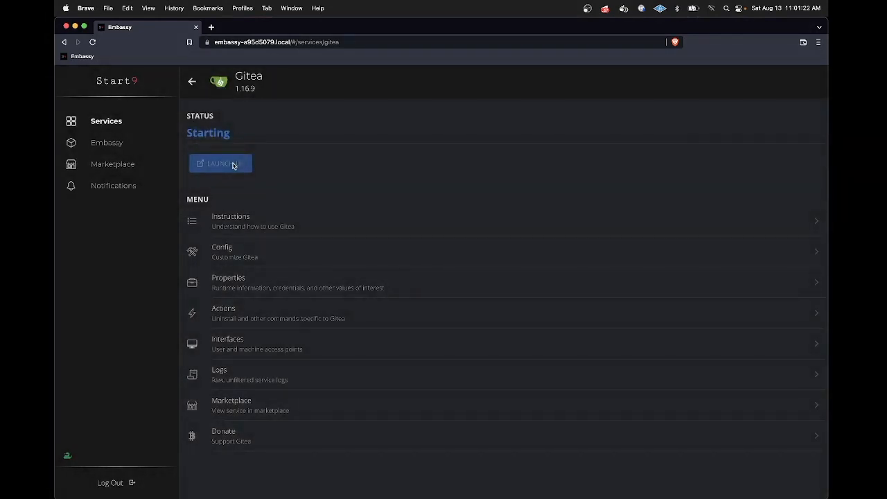
pyautogui.moveTo(335, 230)
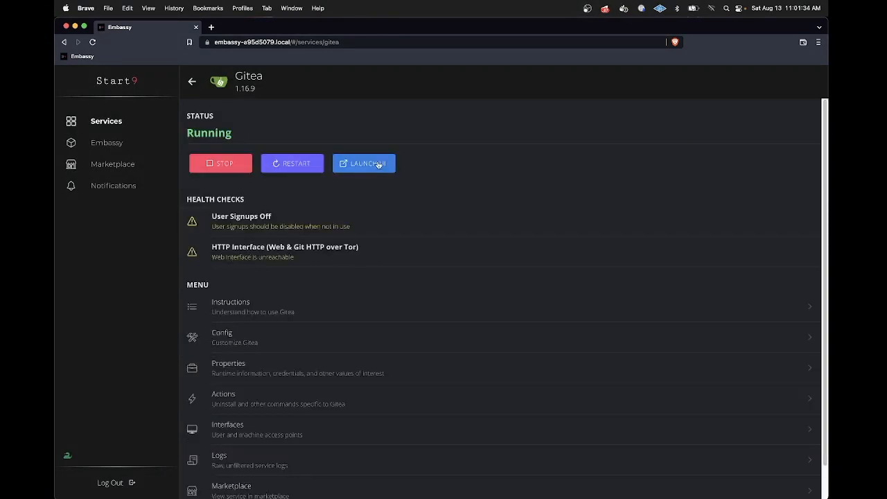
pyautogui.click(363, 163)
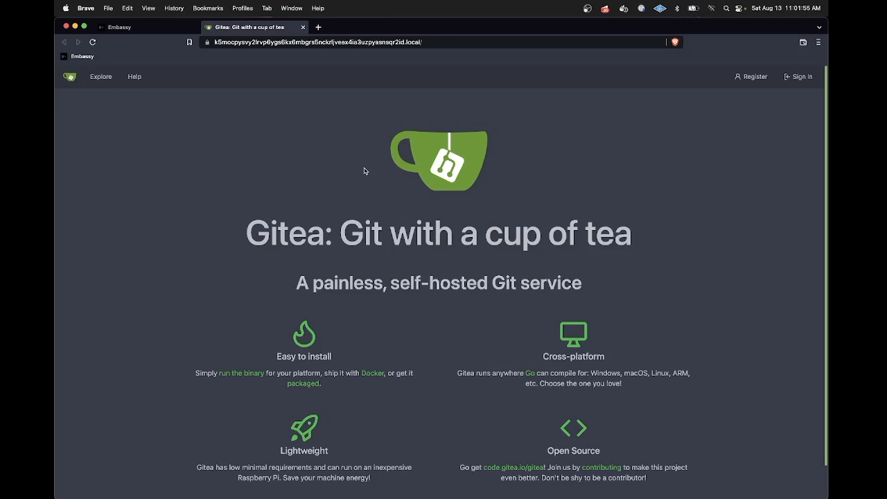
pyautogui.moveTo(428, 172)
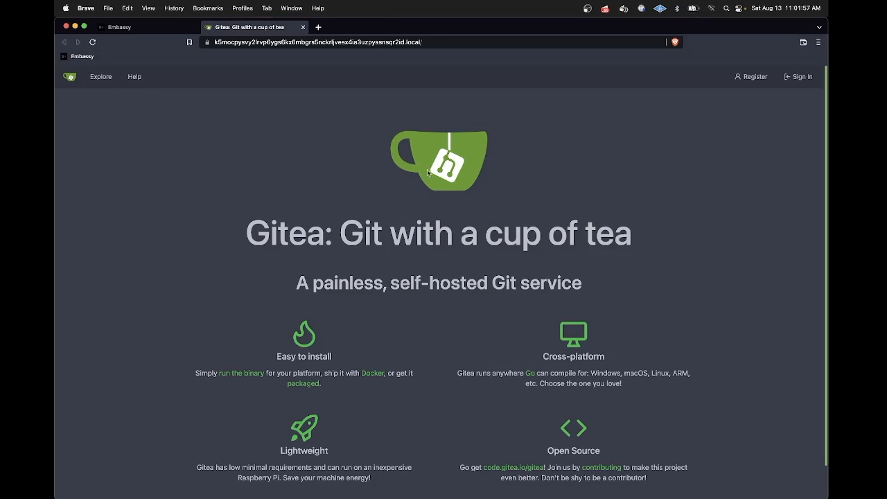
# - Register a new Gitea account with username 'start9', an email and password
pyautogui.click(752, 76)
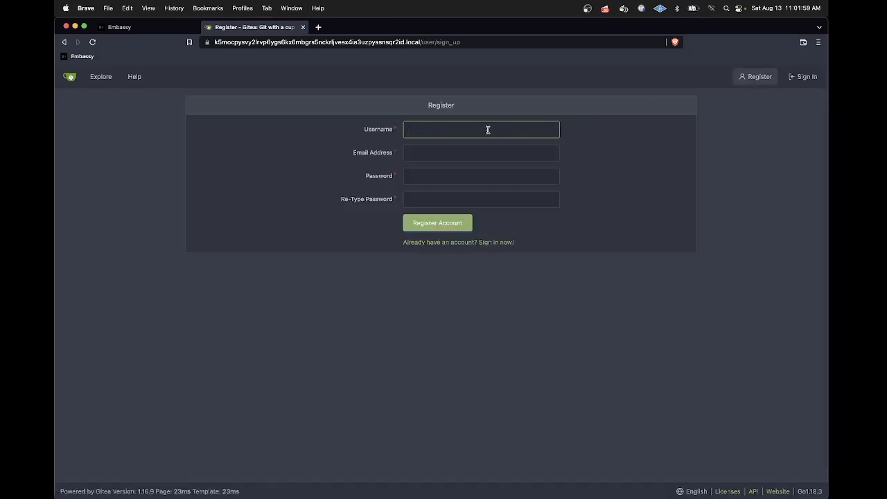
pyautogui.write('start9')
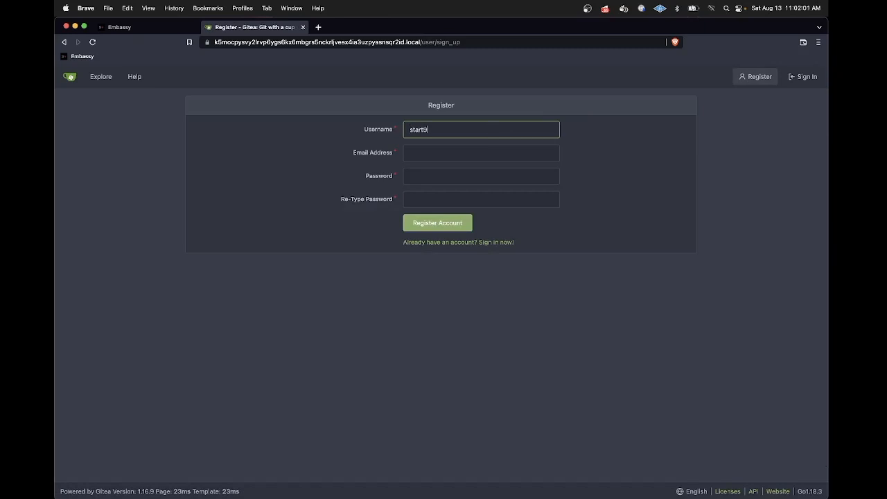
pyautogui.click(481, 152)
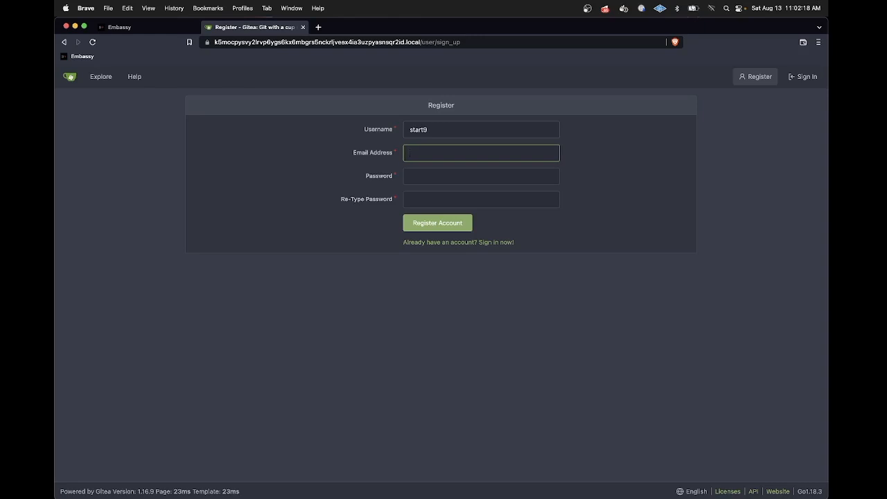
pyautogui.write('blank@blank.com')
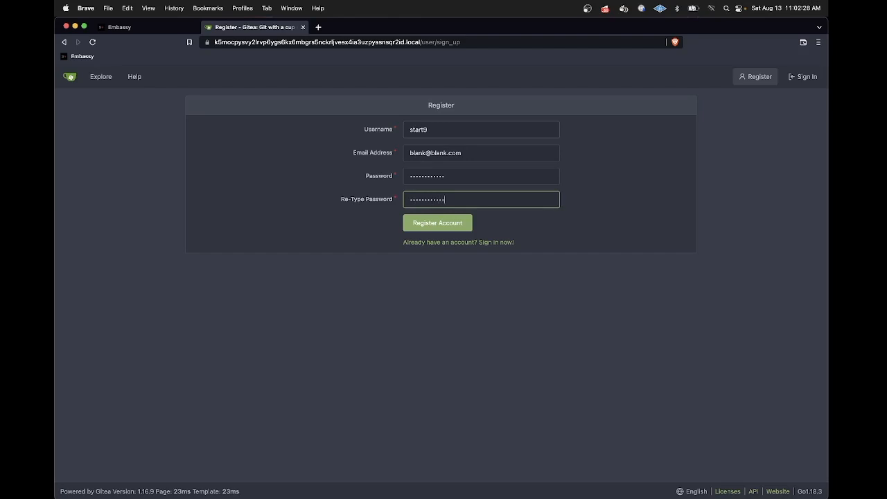
pyautogui.click(438, 222)
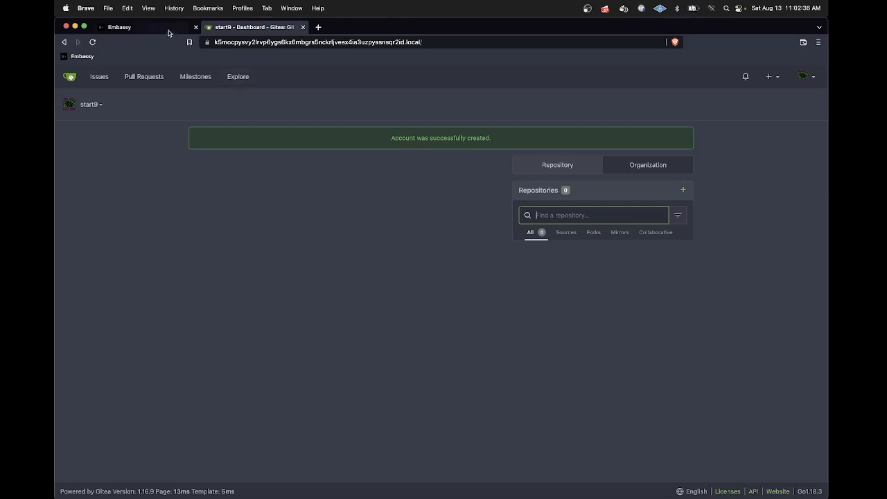
# - Turn on Disable Registration in Gitea's Embassy config and save it
pyautogui.click(120, 28)
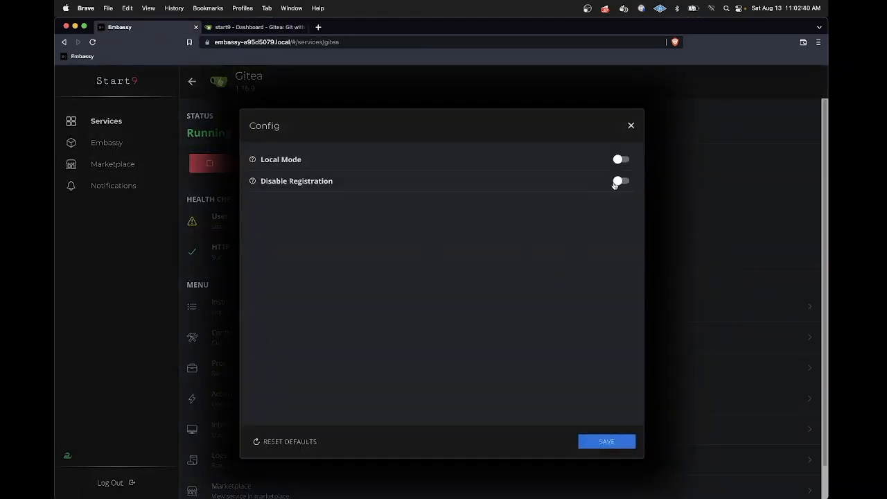
pyautogui.click(630, 124)
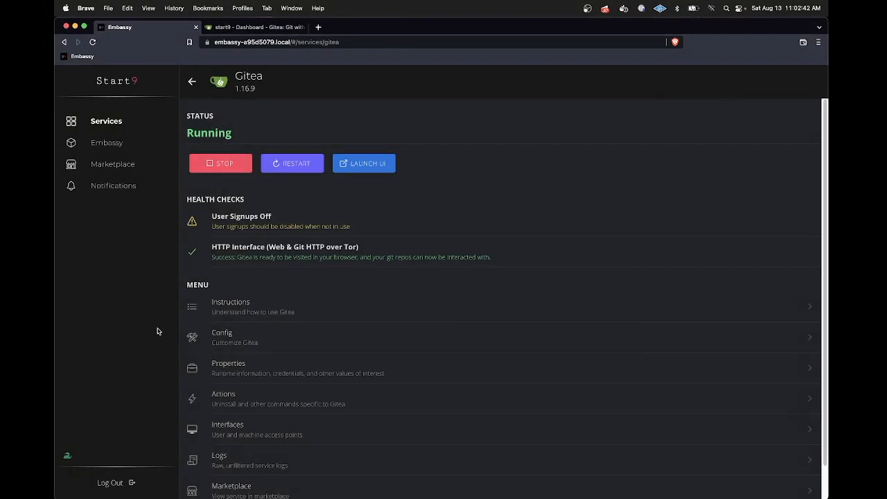
pyautogui.moveTo(254, 244)
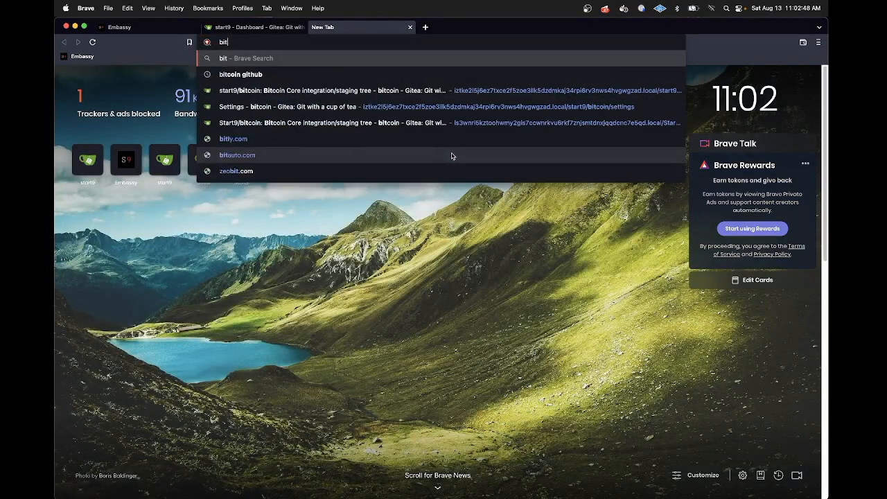
# - Find the bitcoin/bitcoin GitHub repository via web search and return to the Gitea dashboard
pyautogui.click(241, 74)
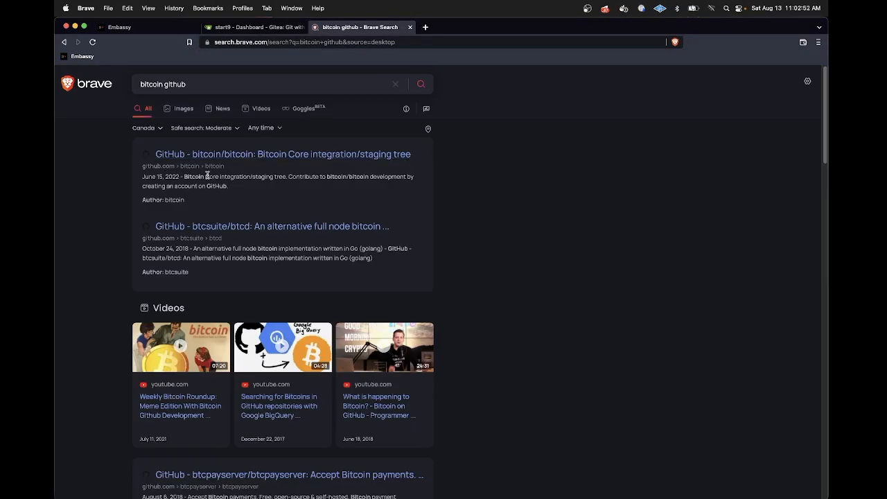
pyautogui.click(283, 154)
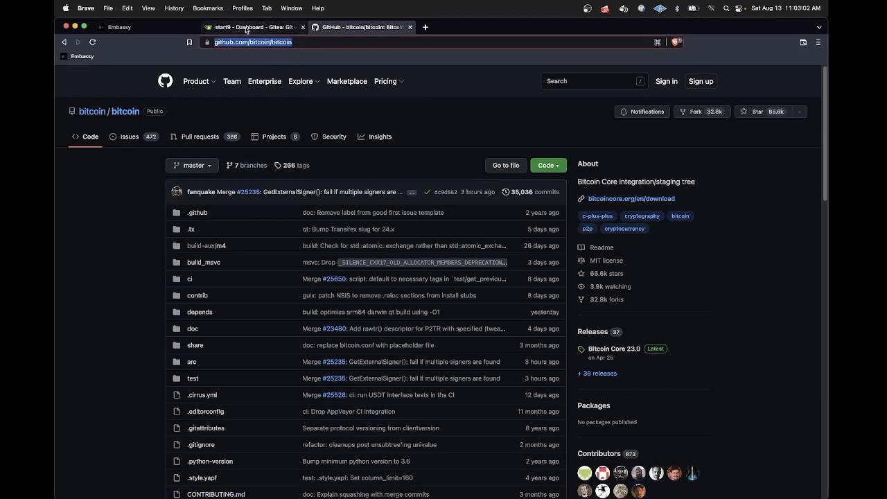
pyautogui.click(253, 28)
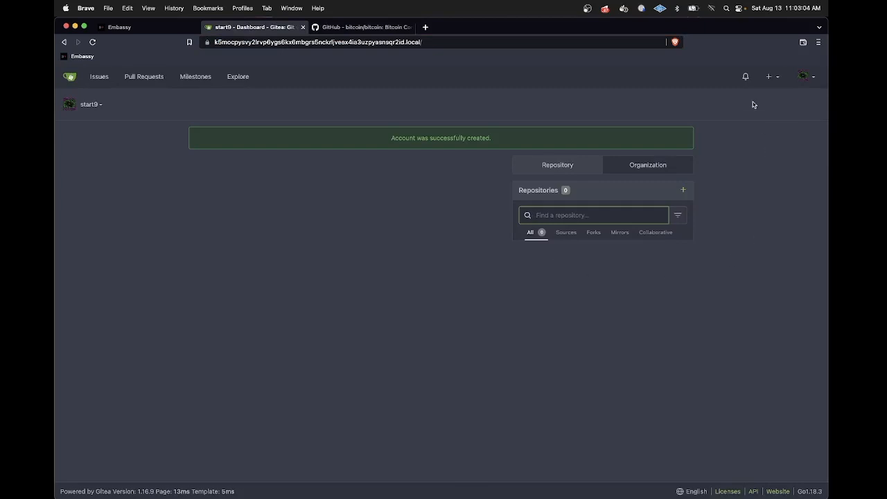
pyautogui.click(771, 76)
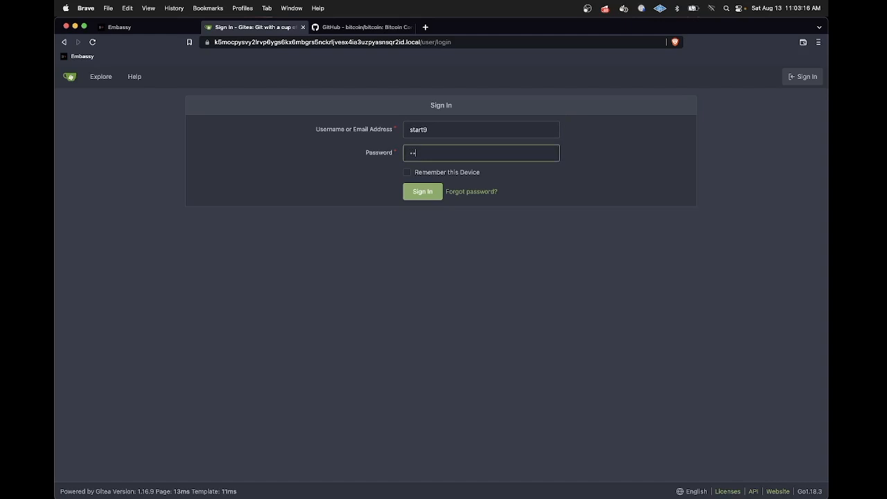
pyautogui.click(421, 192)
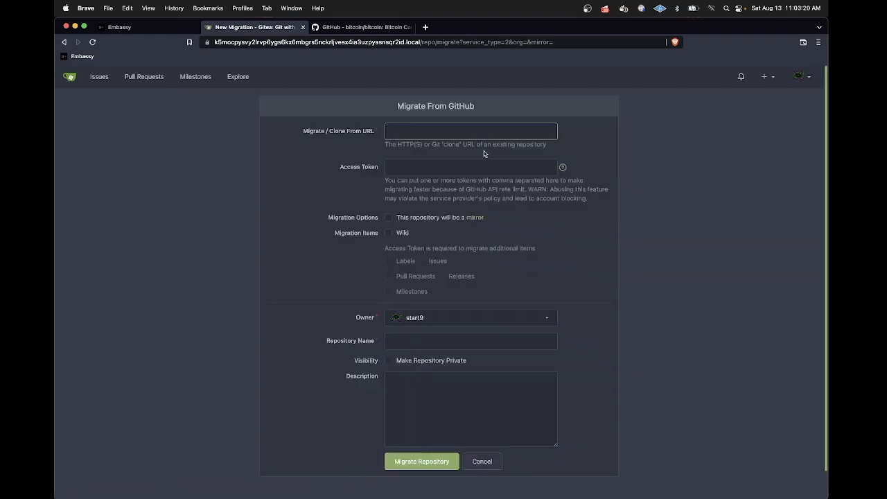
pyautogui.write('https://github.com/bitcoin/bitcoin')
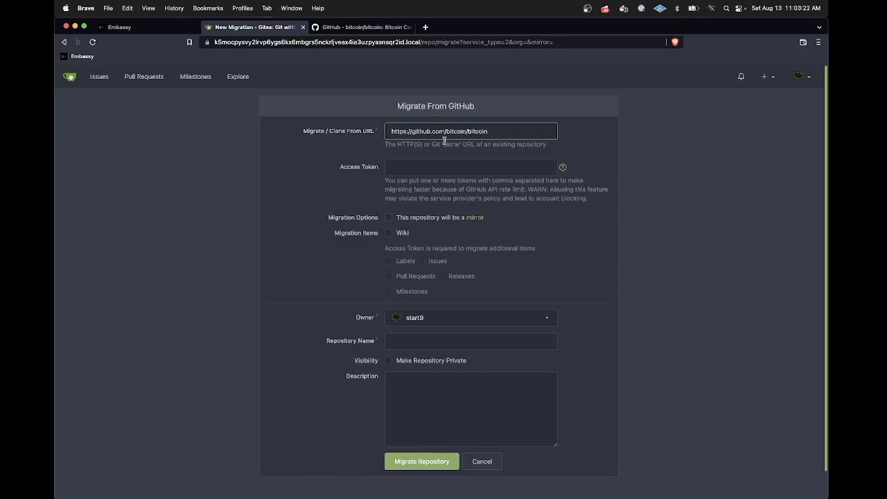
pyautogui.moveTo(435, 213)
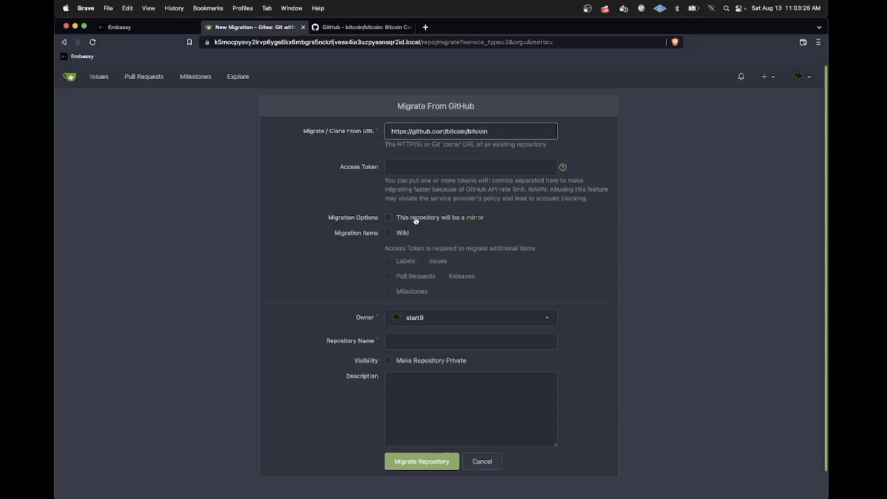
pyautogui.click(388, 216)
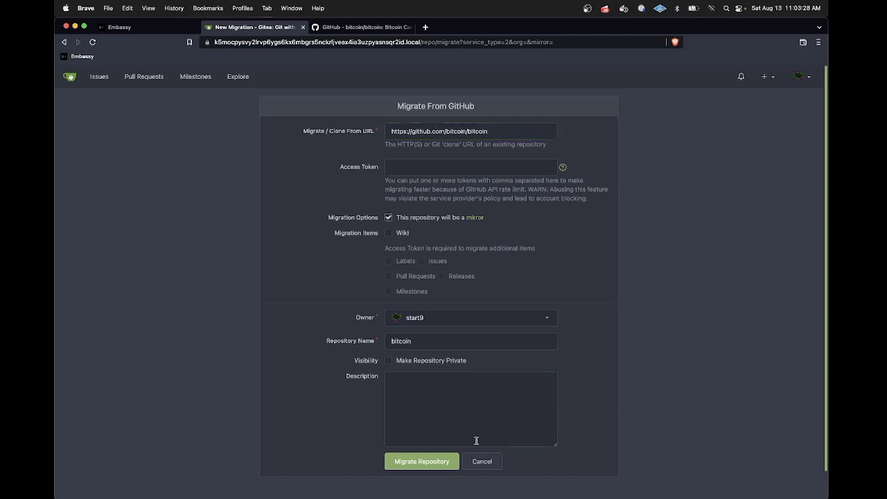
pyautogui.click(421, 460)
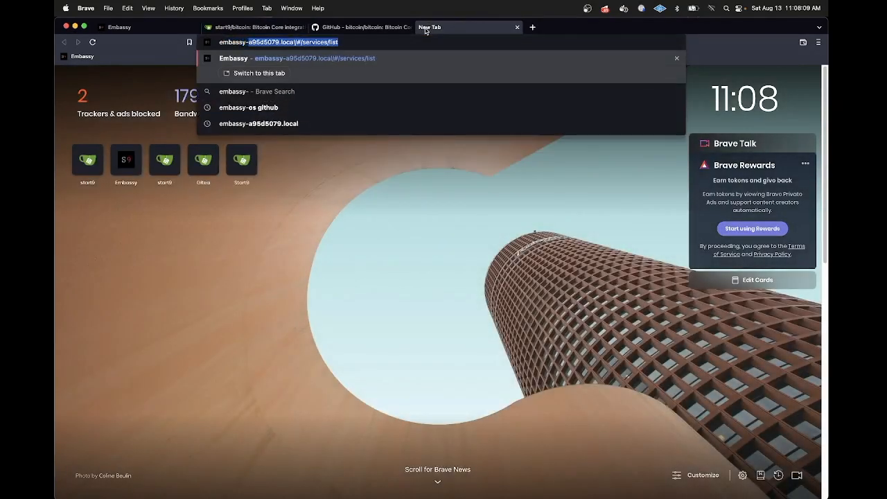
pyautogui.click(248, 108)
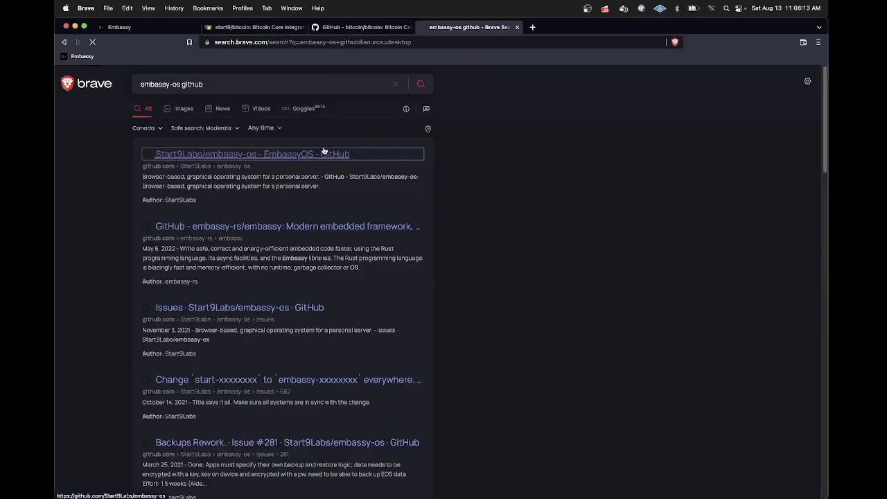
pyautogui.click(252, 154)
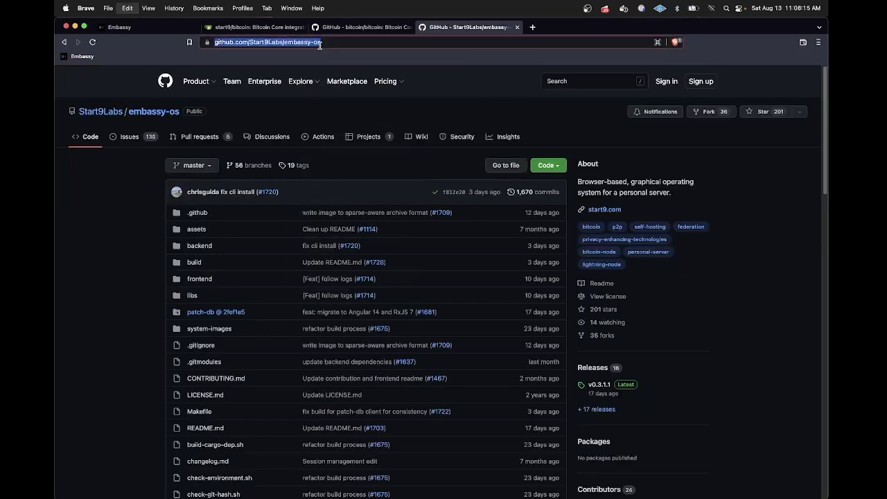
pyautogui.click(252, 28)
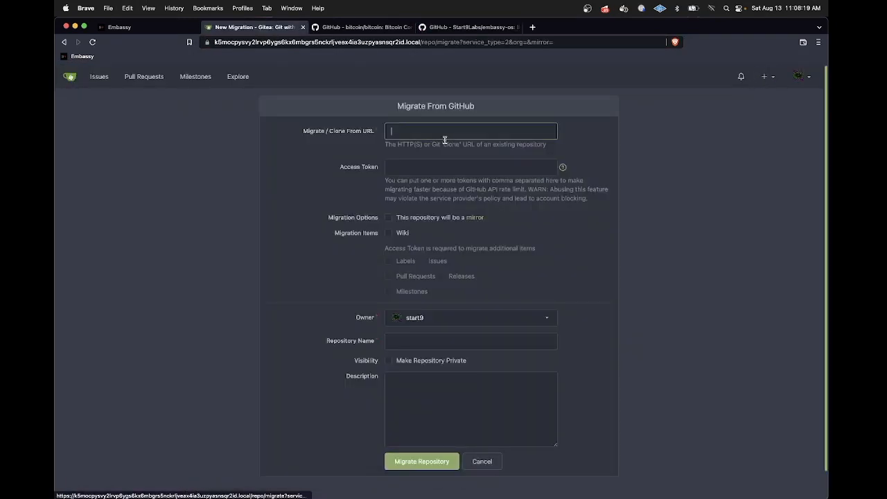
pyautogui.write('https://github.com/Start9Labs/embassy-os')
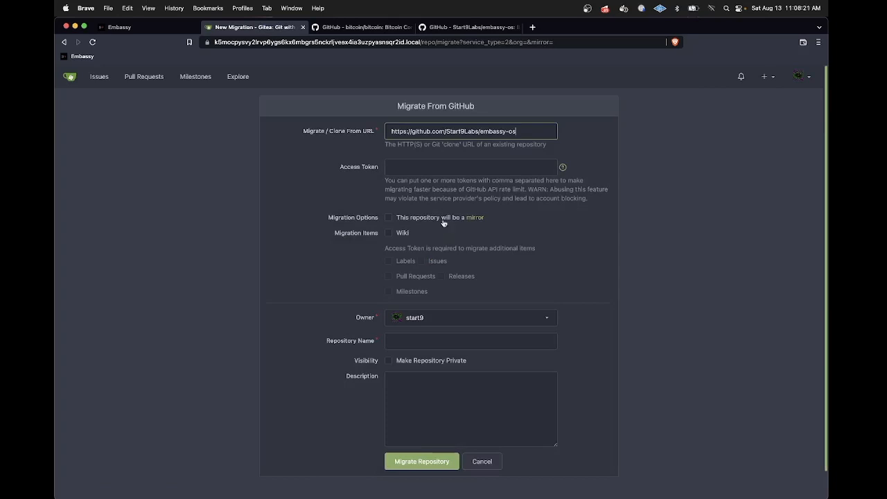
pyautogui.click(422, 461)
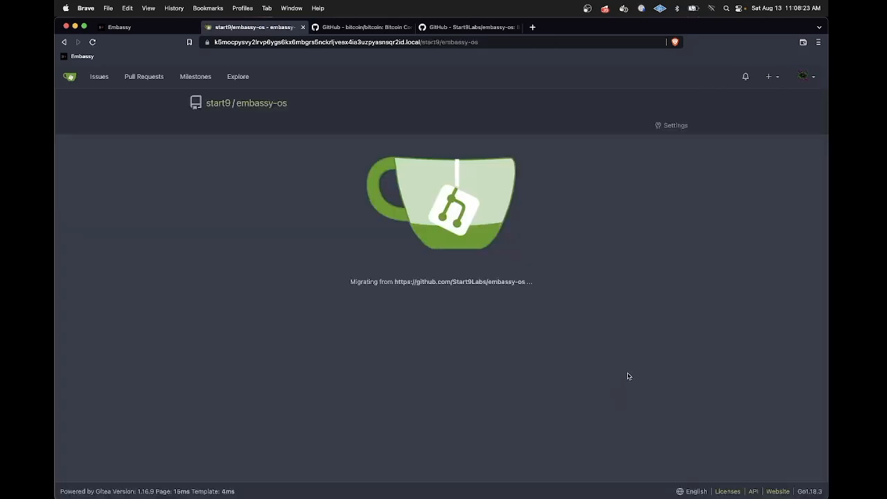